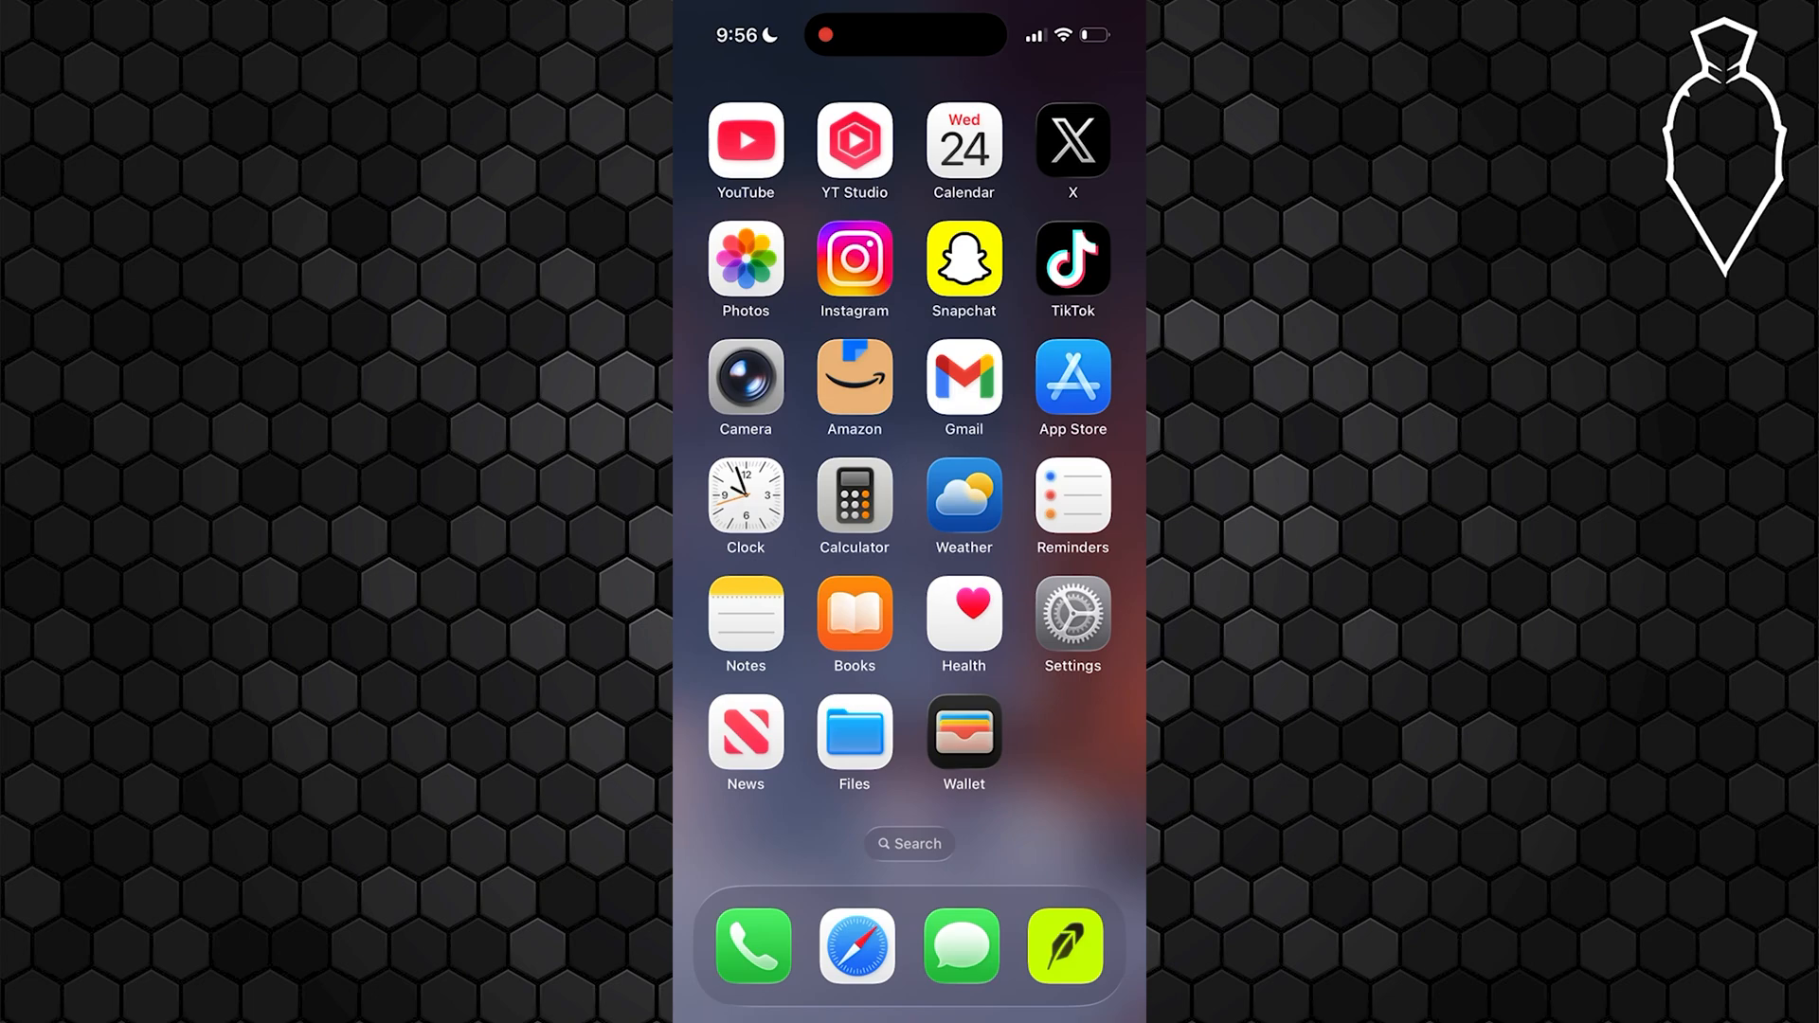
# - Bring up Spotlight search from the Home Screen with an empty field
pyautogui.click(909, 844)
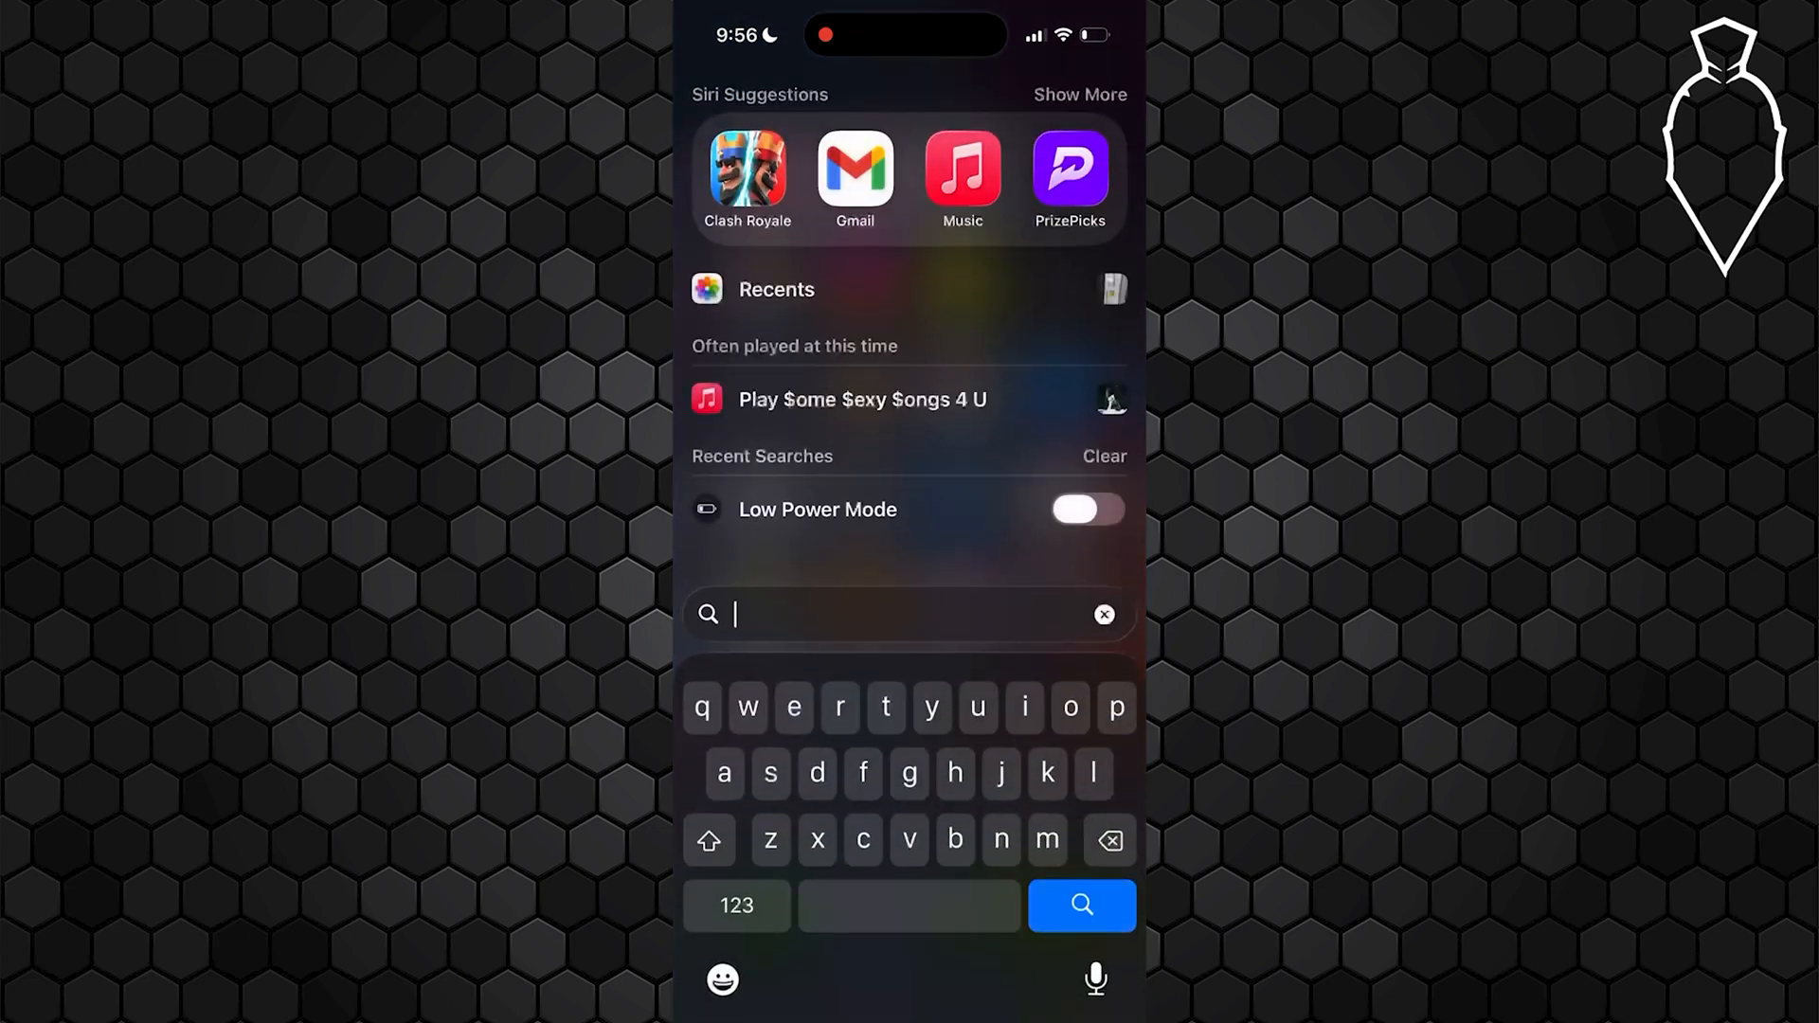
# - Search 'con' to reach Contacts, then put Adam's contact card into edit mode
pyautogui.write('con')
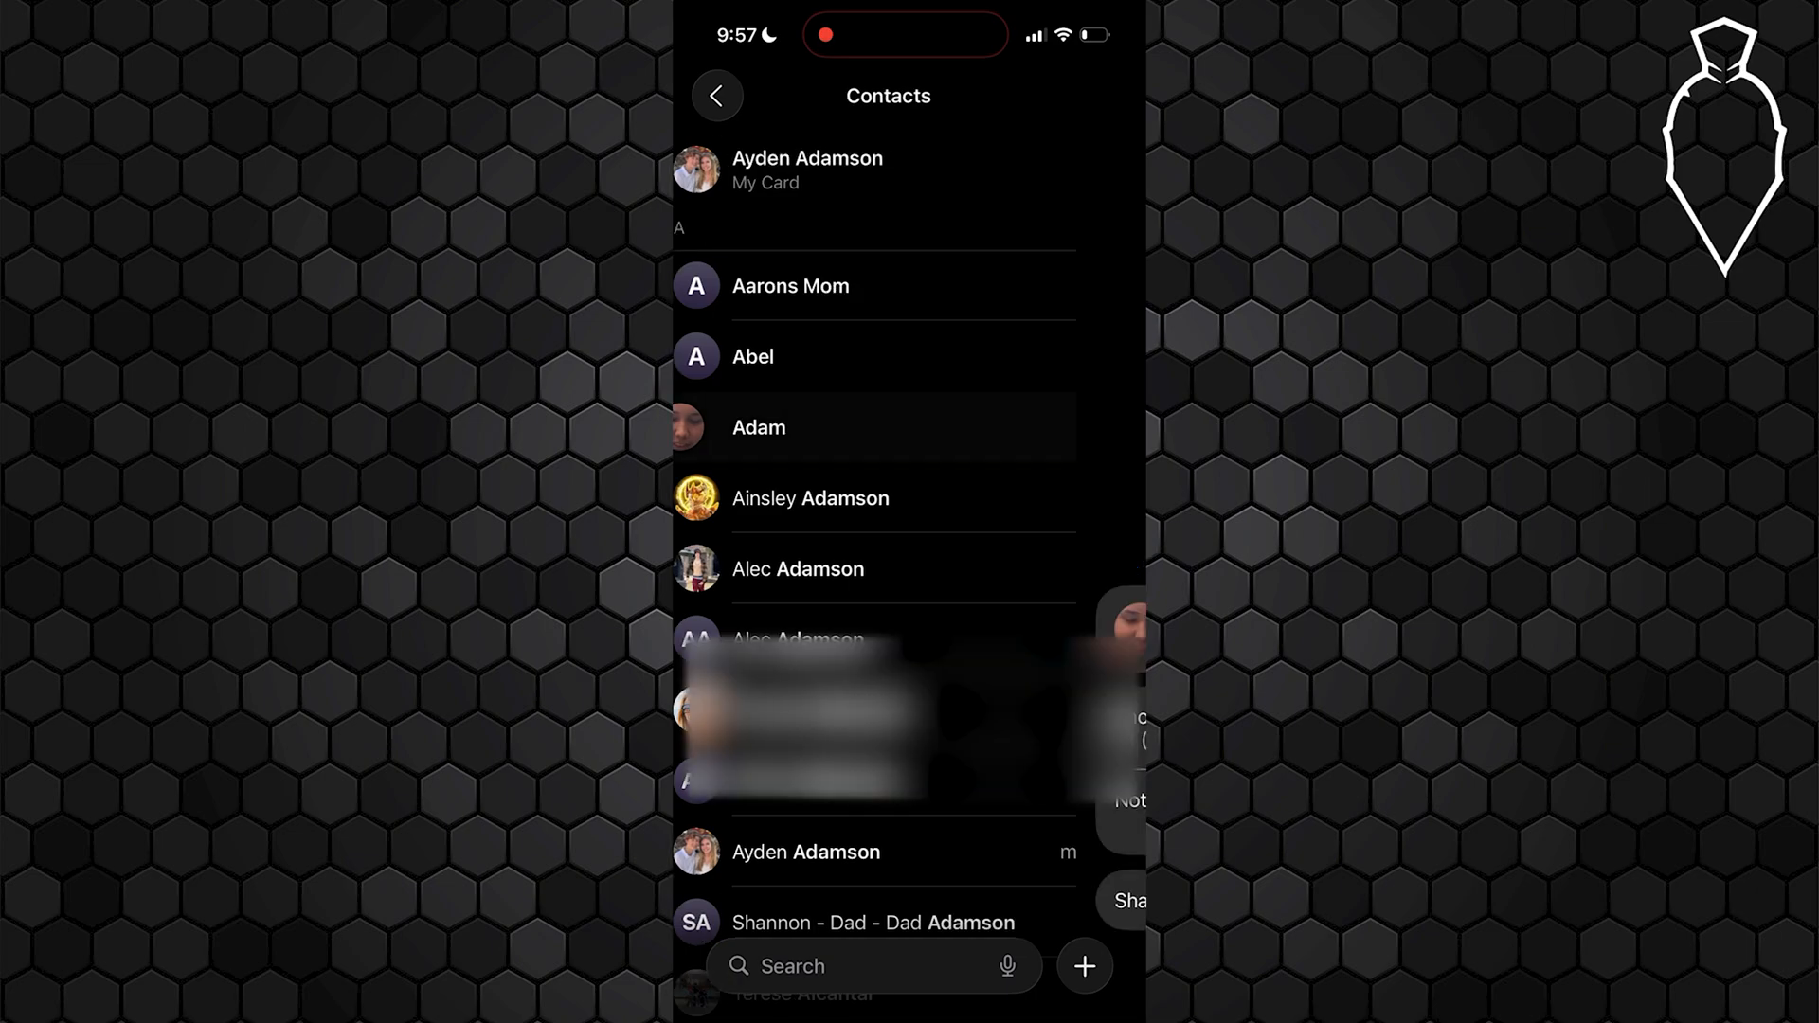
pyautogui.click(758, 426)
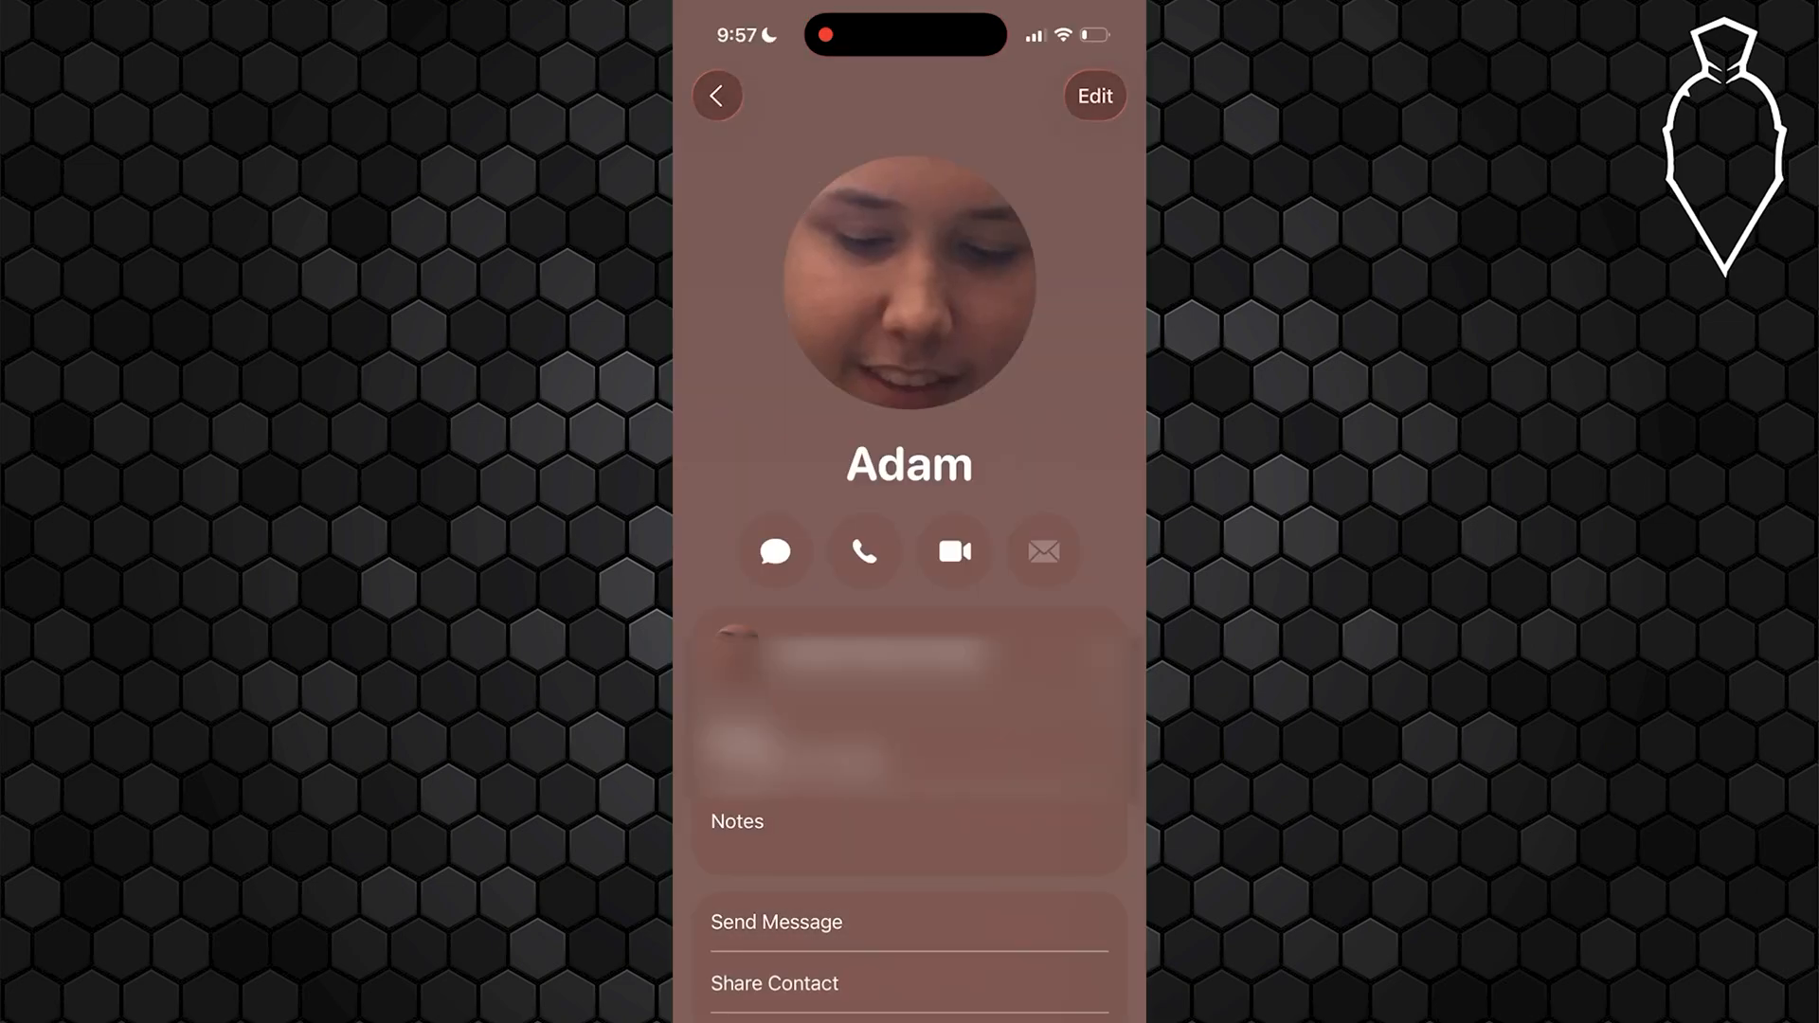
pyautogui.click(1091, 97)
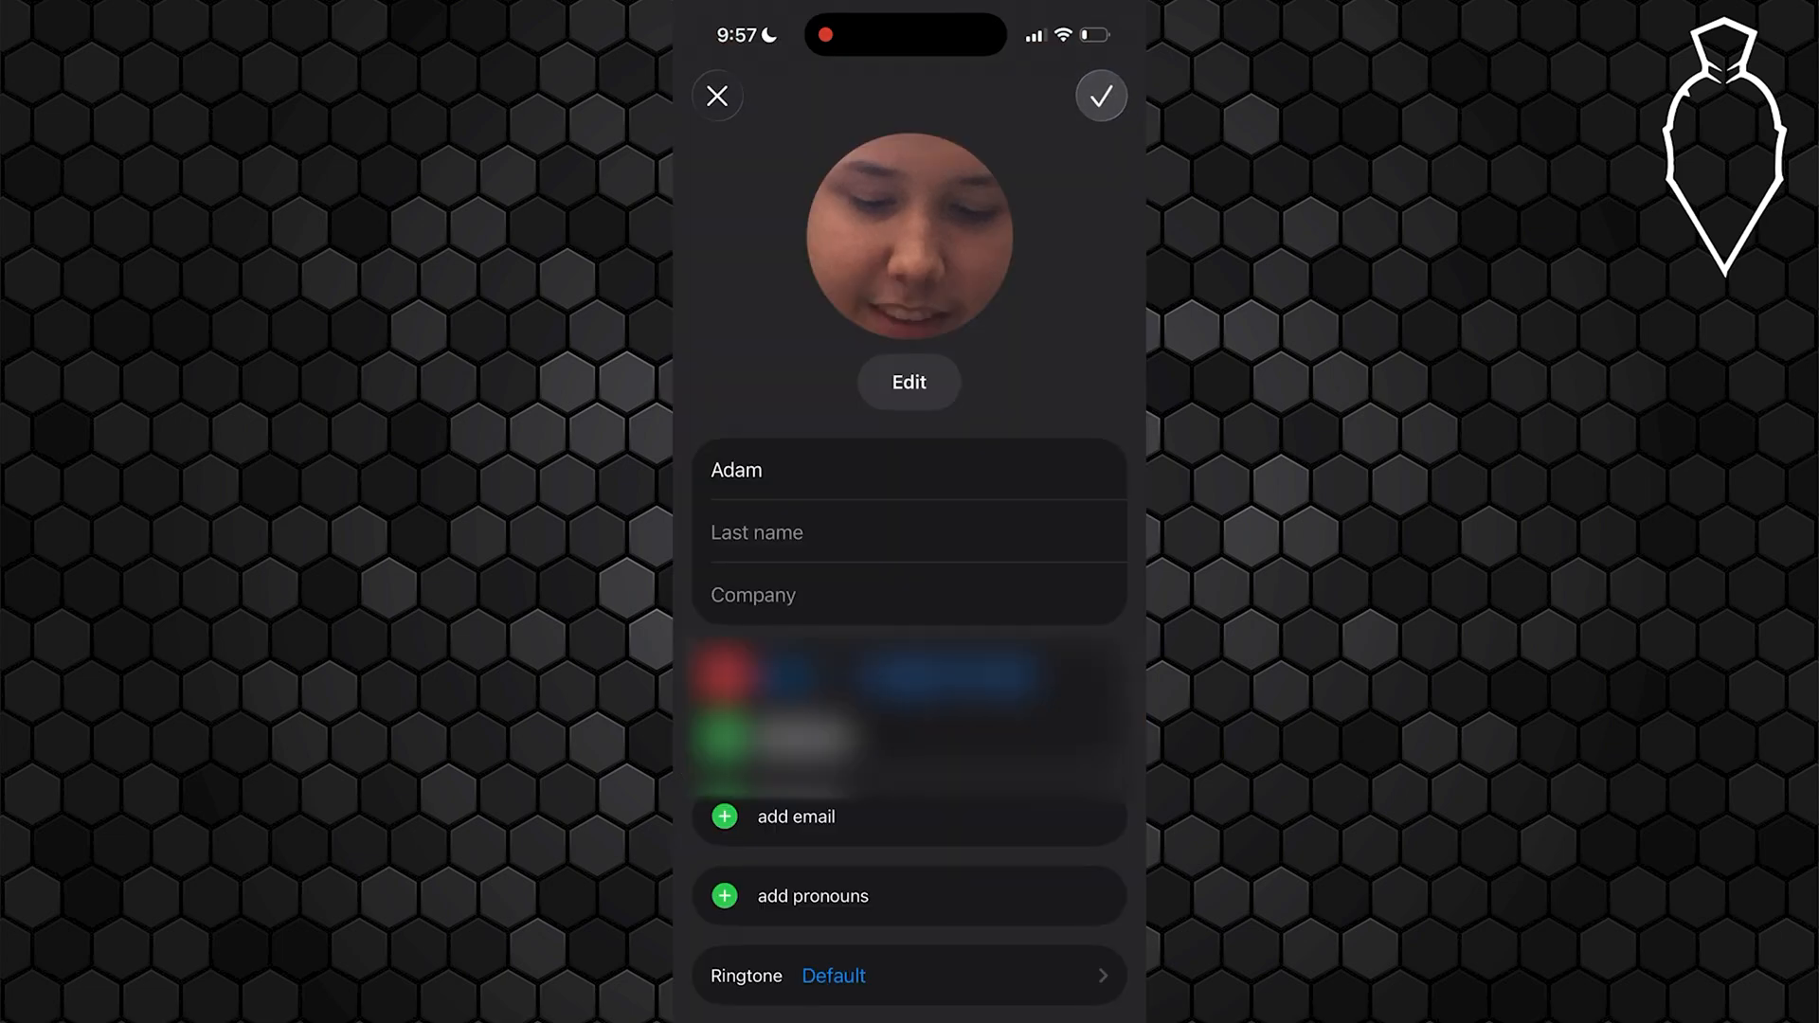
# - Show the photo and poster picker for Adam's card
pyautogui.click(910, 381)
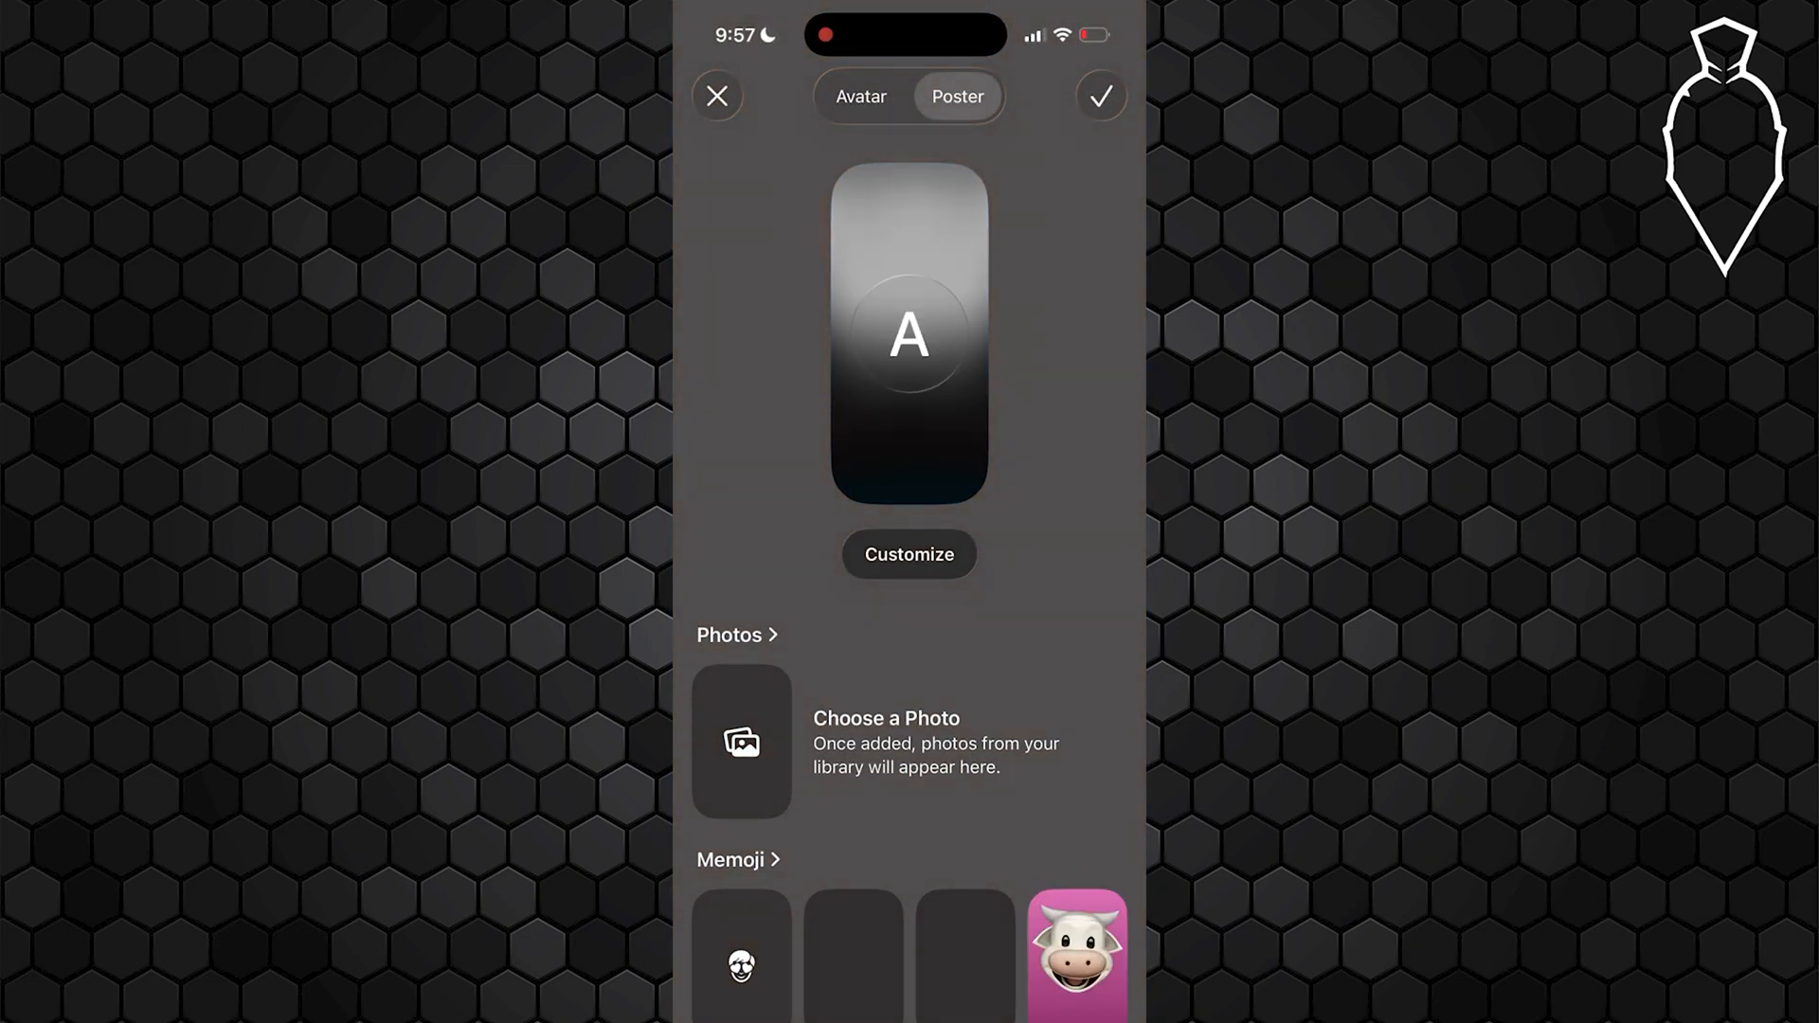
# - Browse the Memoji and Monogram poster options, return to Adam's editor and finish editing
pyautogui.scroll(-3)
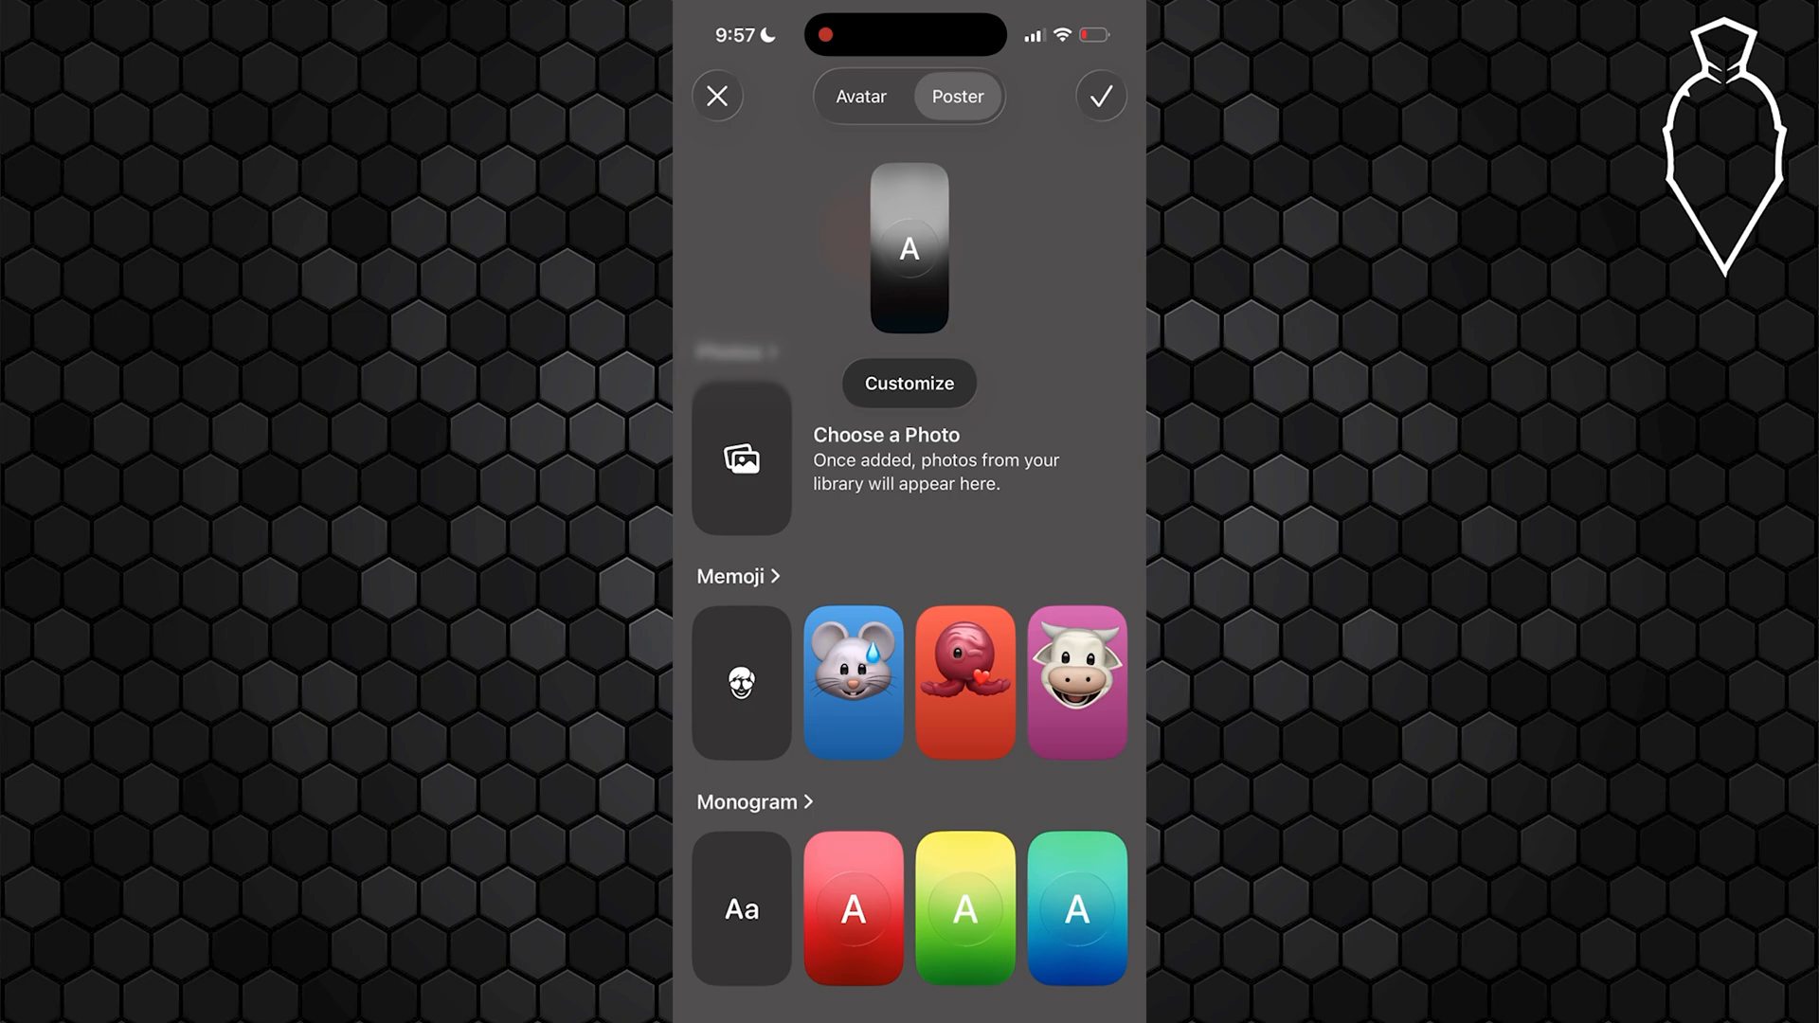
pyautogui.click(1099, 95)
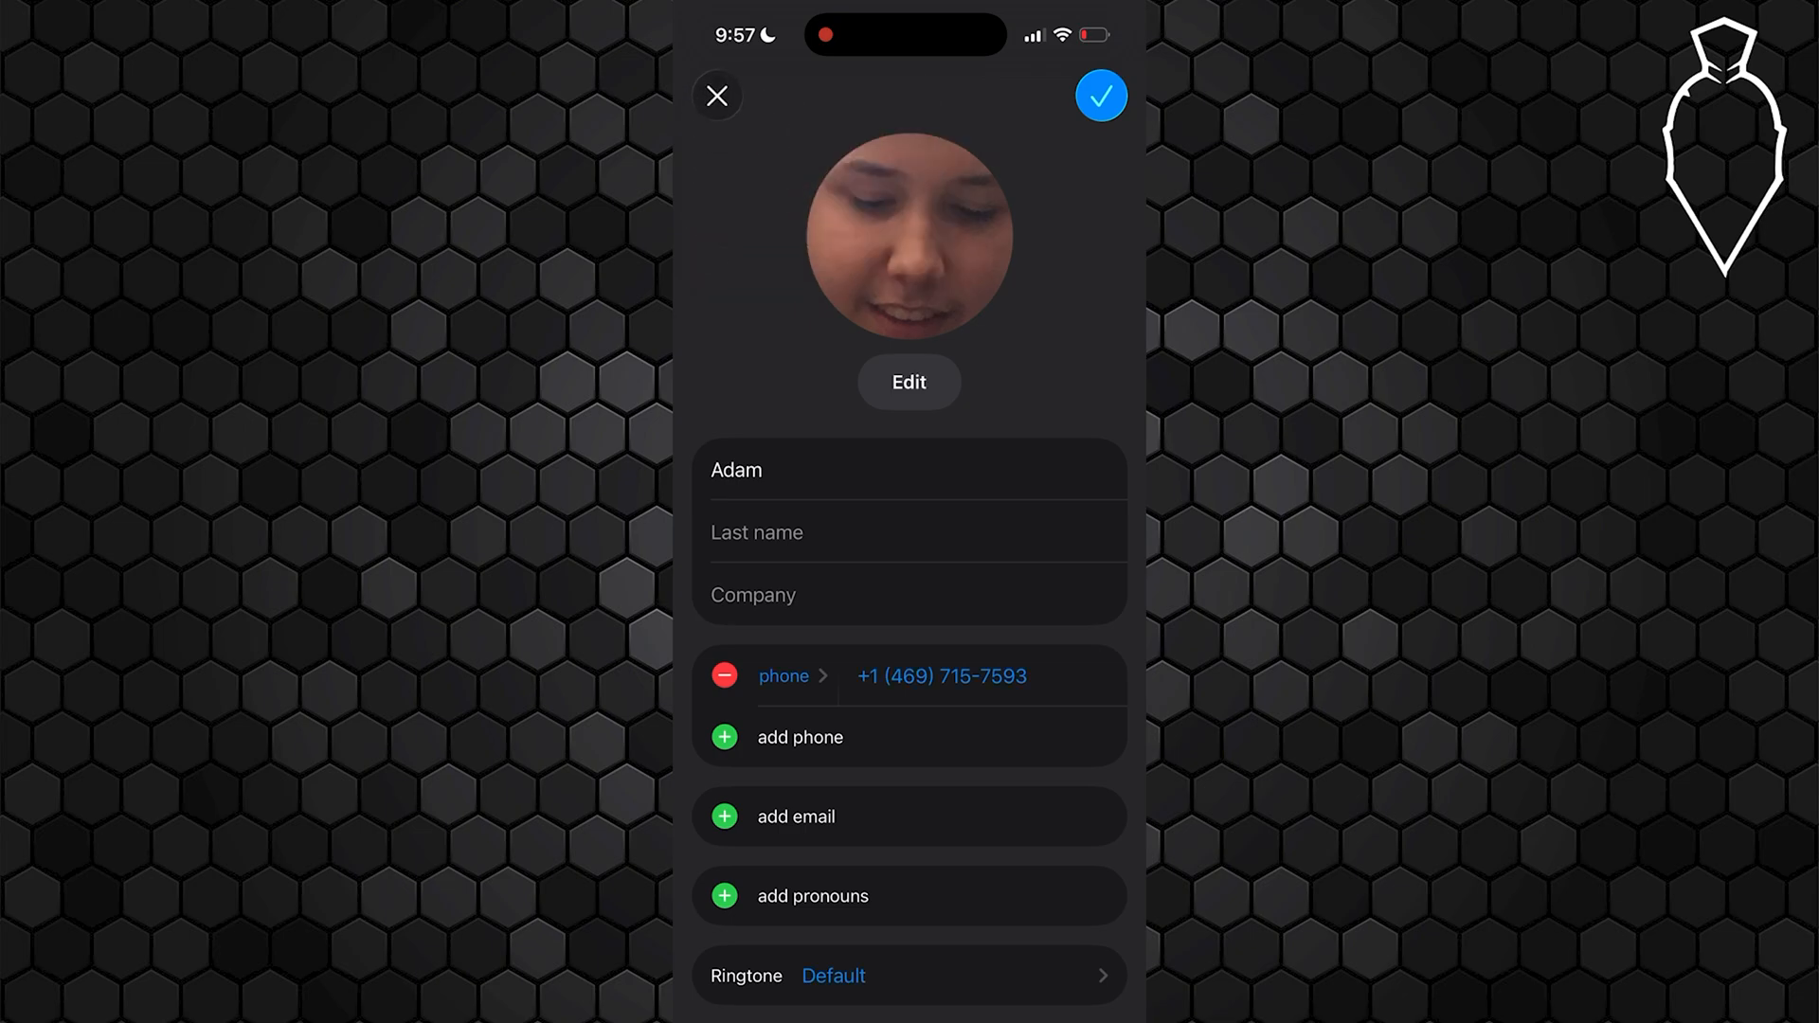
pyautogui.click(716, 94)
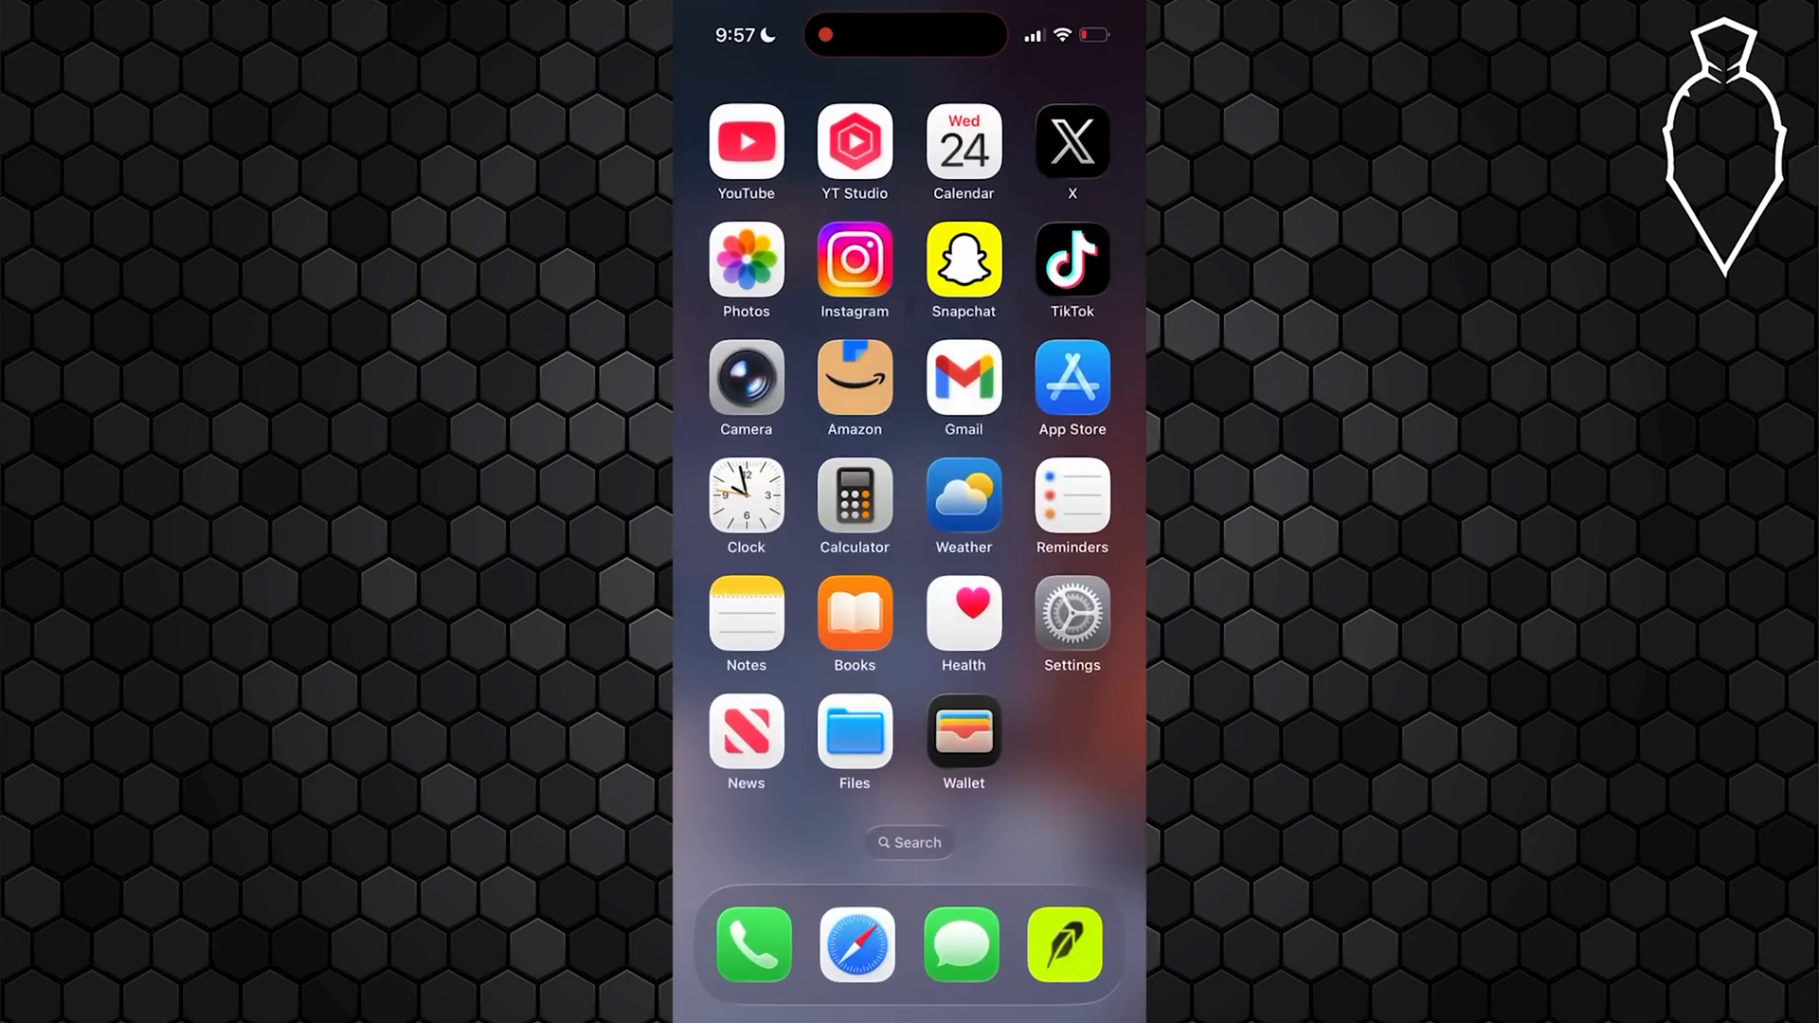